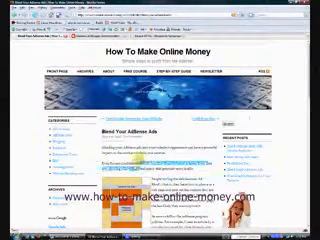
scroll("down", 3)
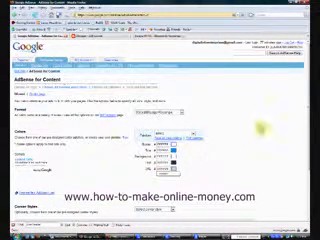
scroll("down", 3)
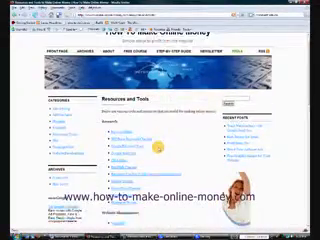
scroll("down", 3)
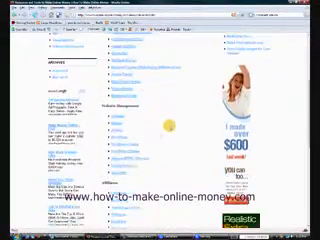